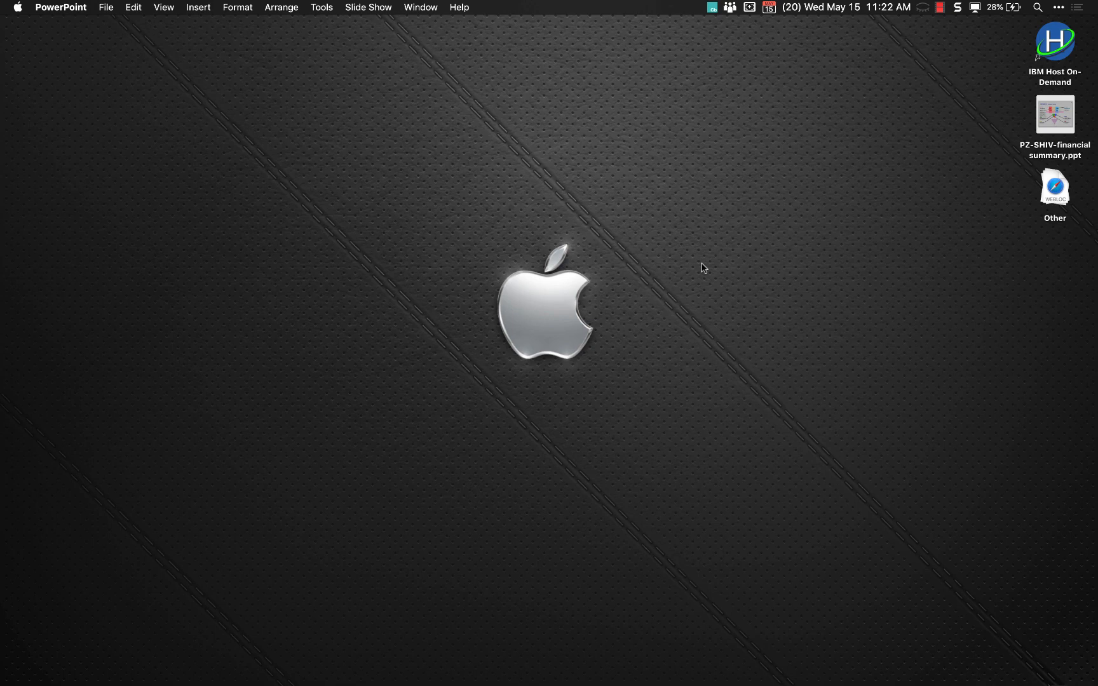
# - Bring Presentation2 forward on the bottle-and-man slide and show picture formatting instead of design suggestions
pyautogui.click(515, 639)
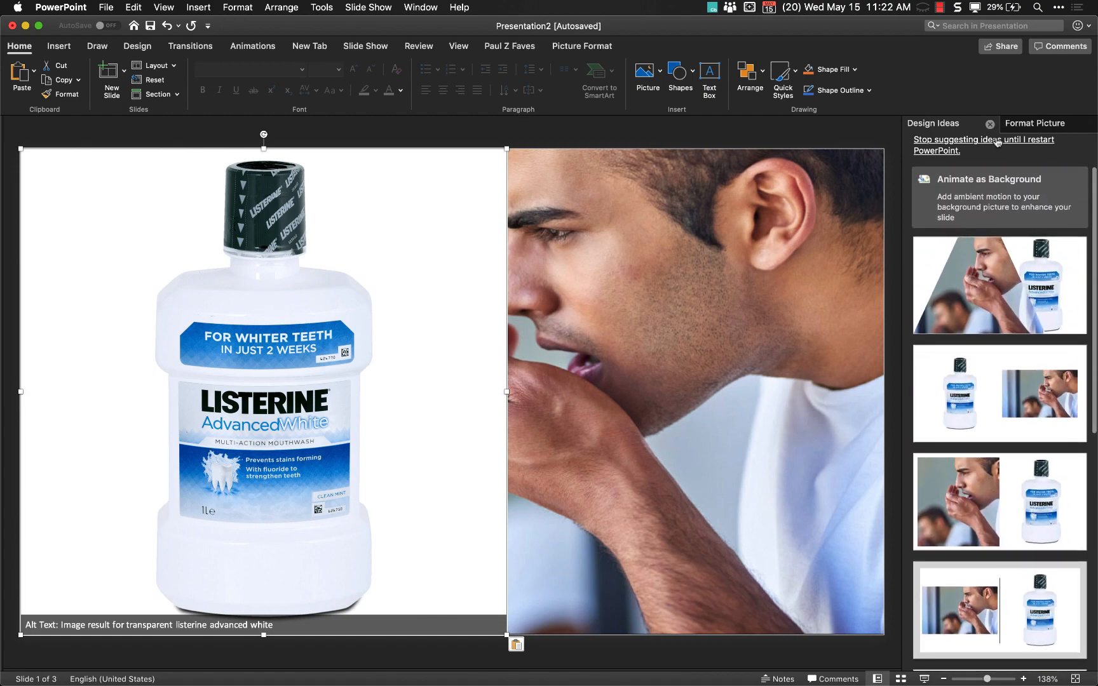
pyautogui.click(1033, 124)
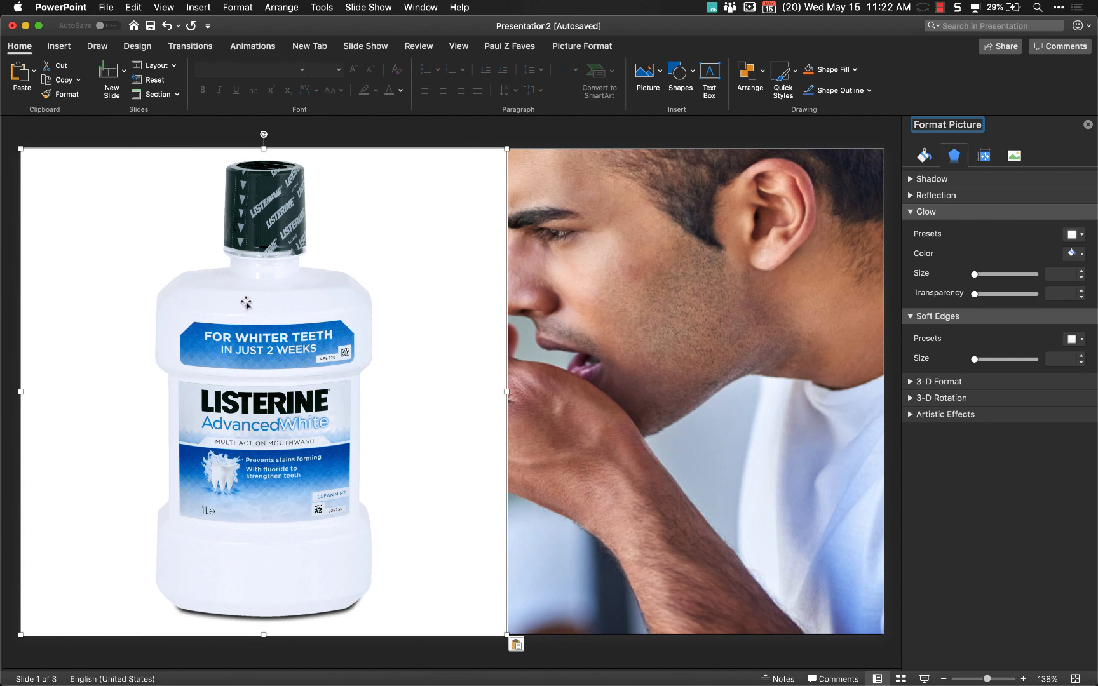
# - Try Remove Background on the bottle picture, then undo it because the cap was lost
pyautogui.click(581, 46)
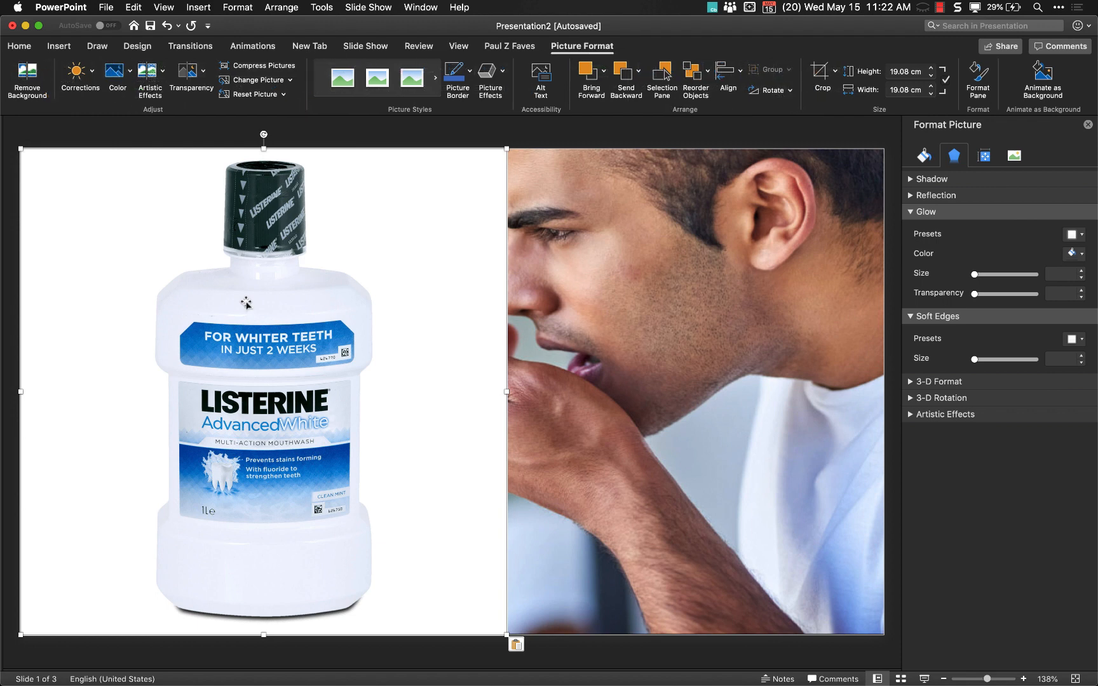
pyautogui.click(26, 79)
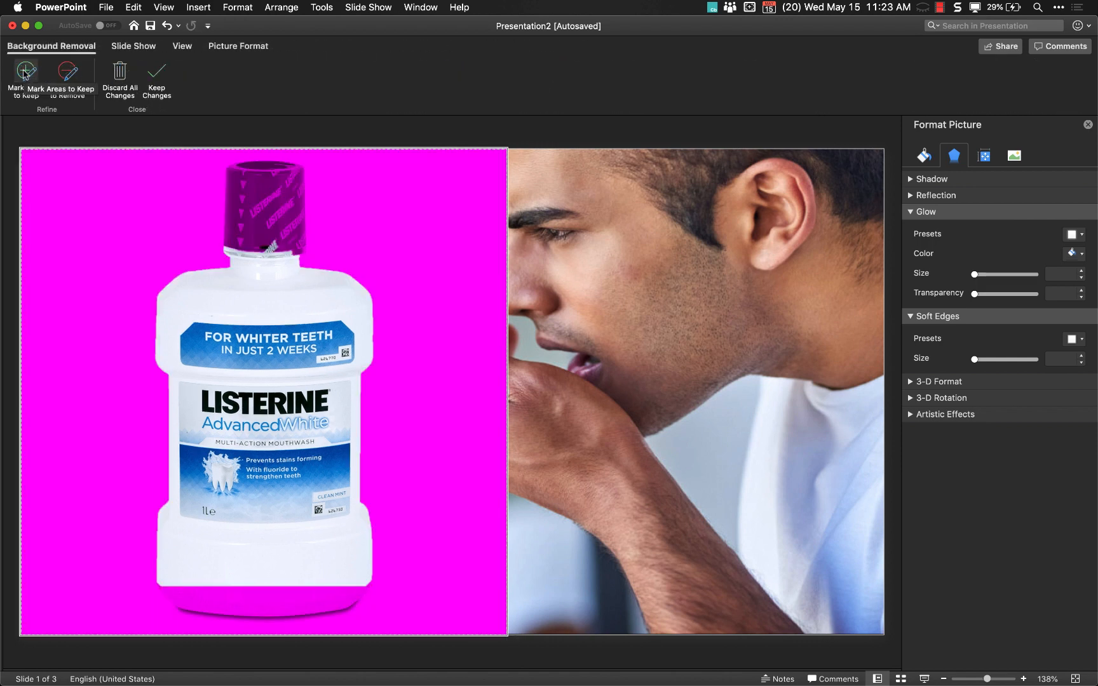
pyautogui.moveTo(157, 79)
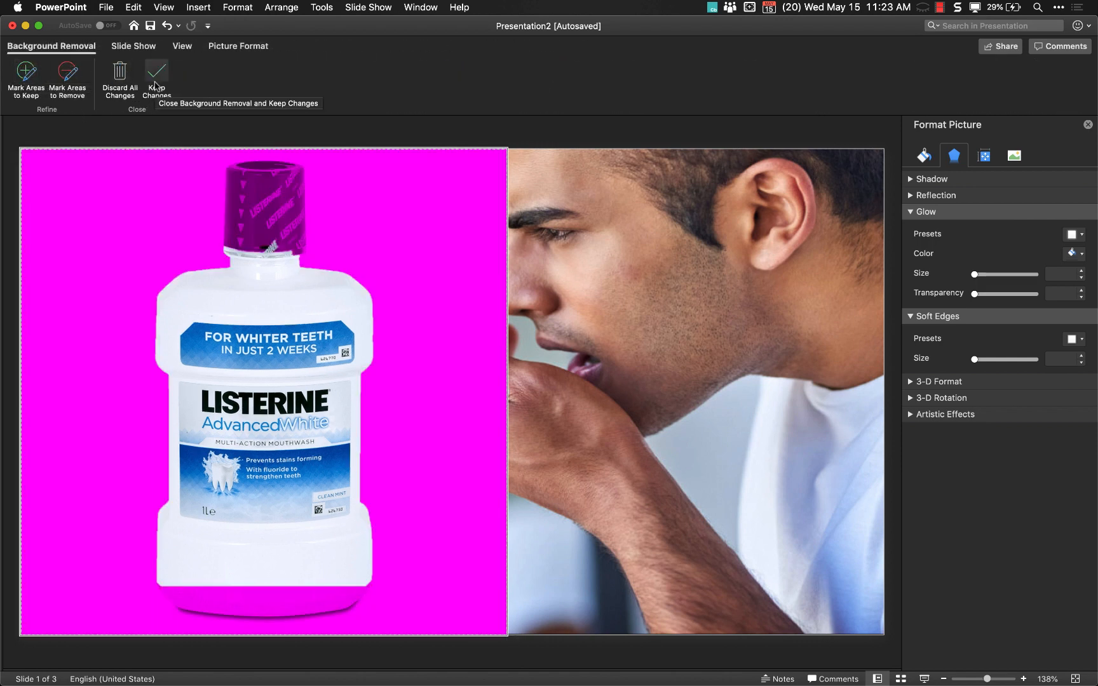
pyautogui.click(156, 79)
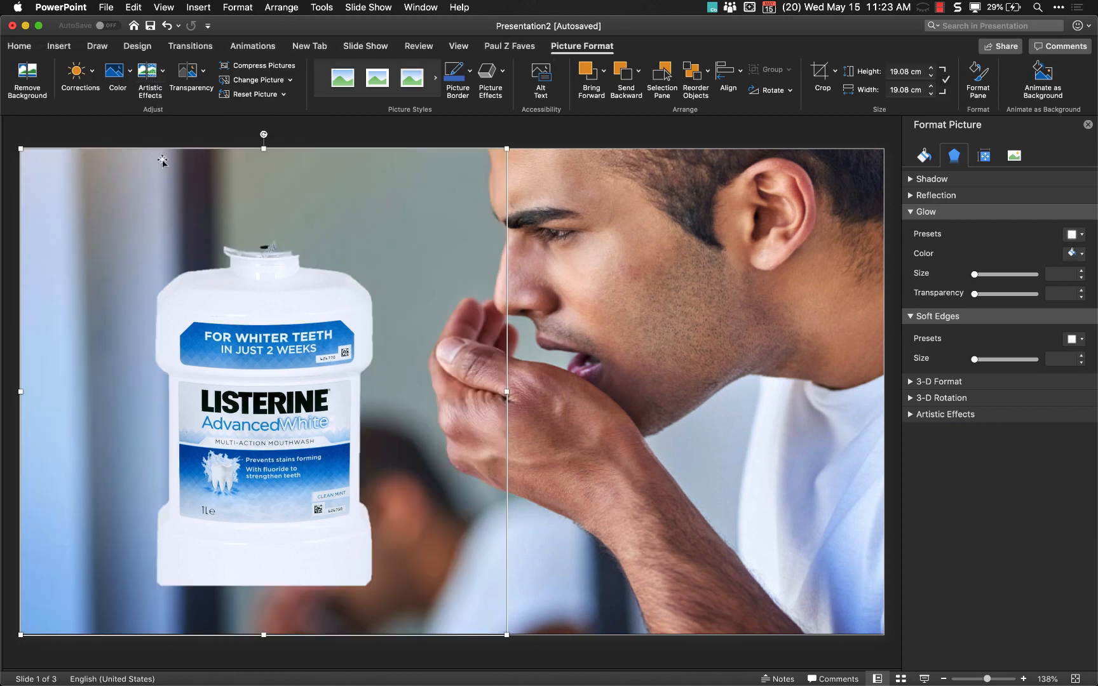
pyautogui.click(26, 79)
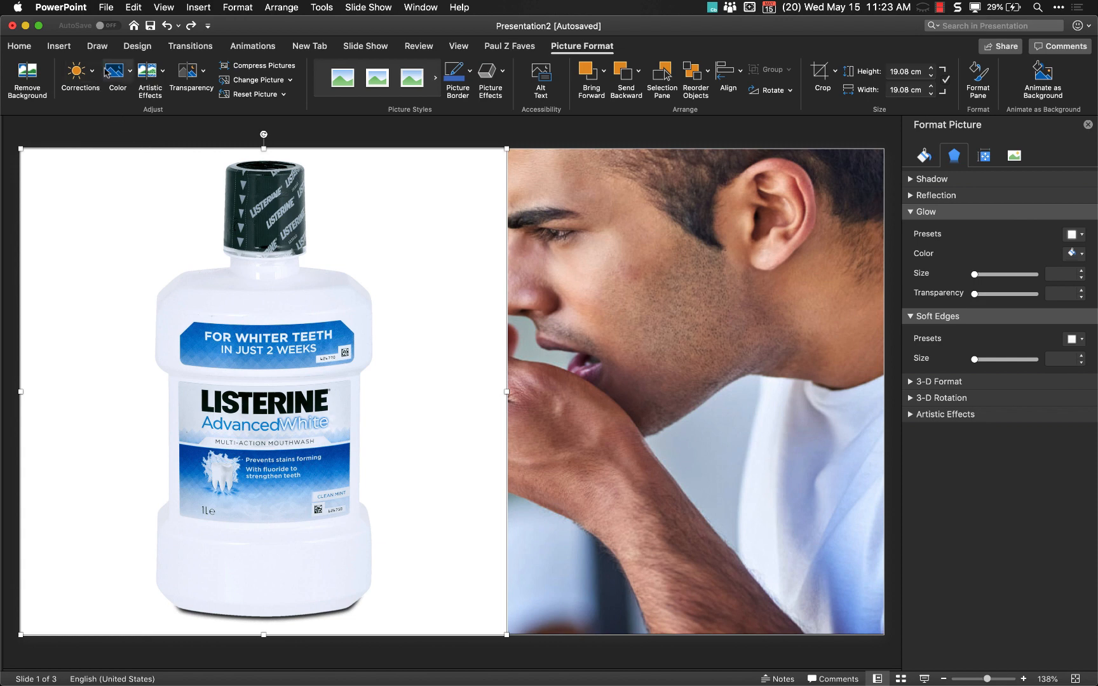
# - Remove the bottle's white background again, keeping the cap area, and keep the changes
pyautogui.click(113, 79)
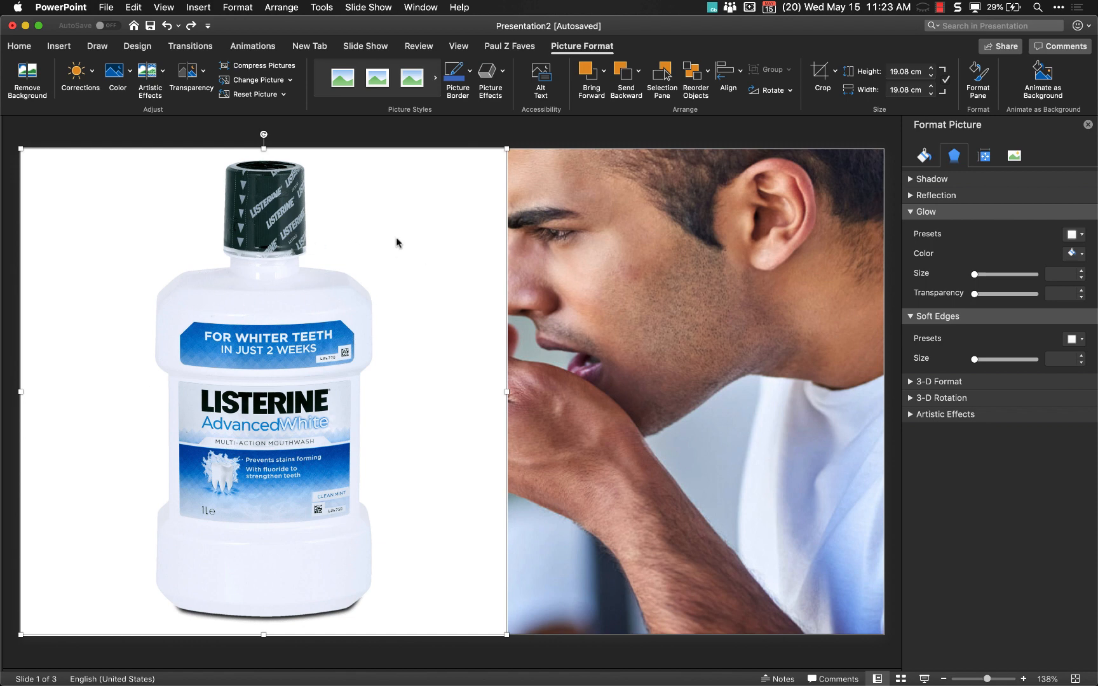
pyautogui.moveTo(352, 210)
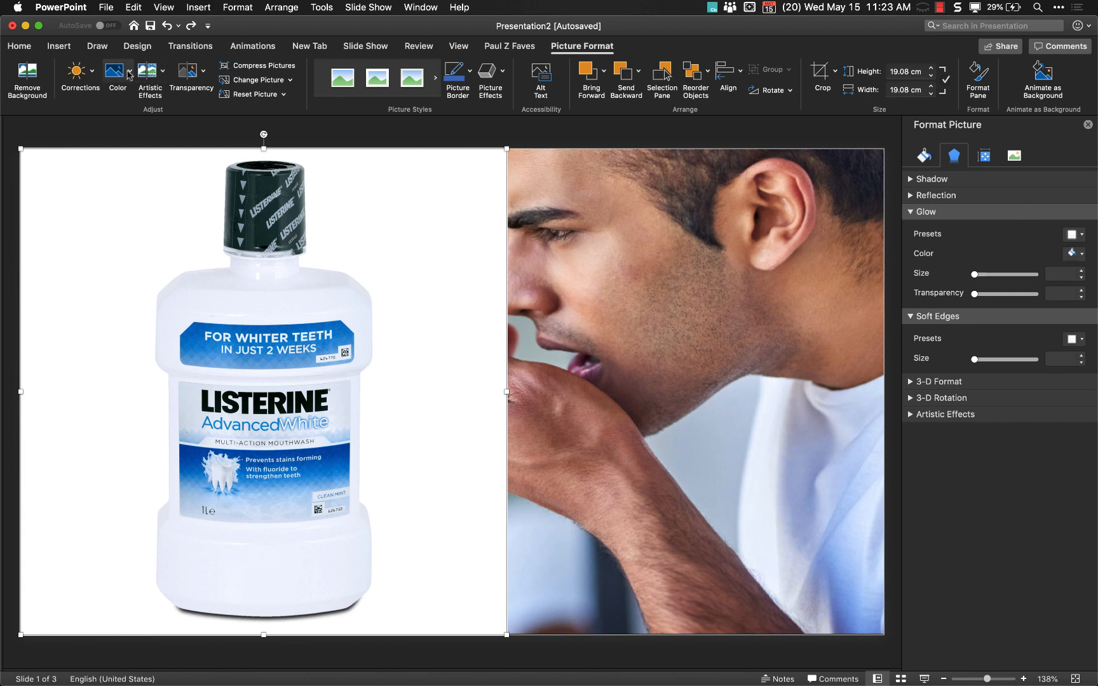
pyautogui.moveTo(140, 78)
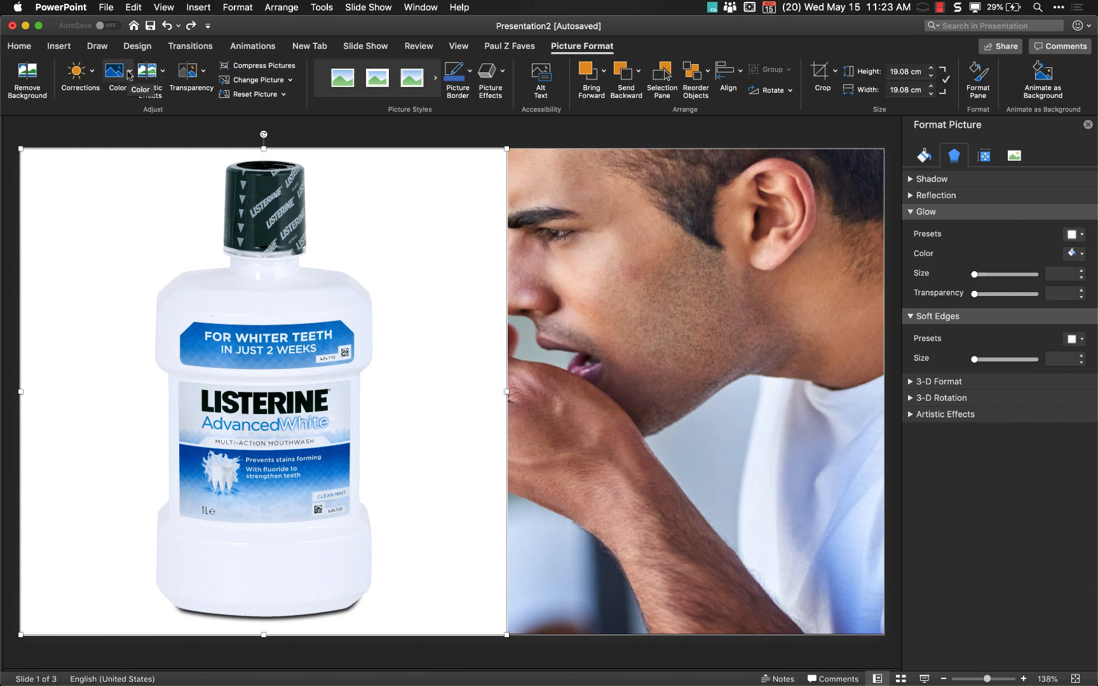
pyautogui.click(115, 74)
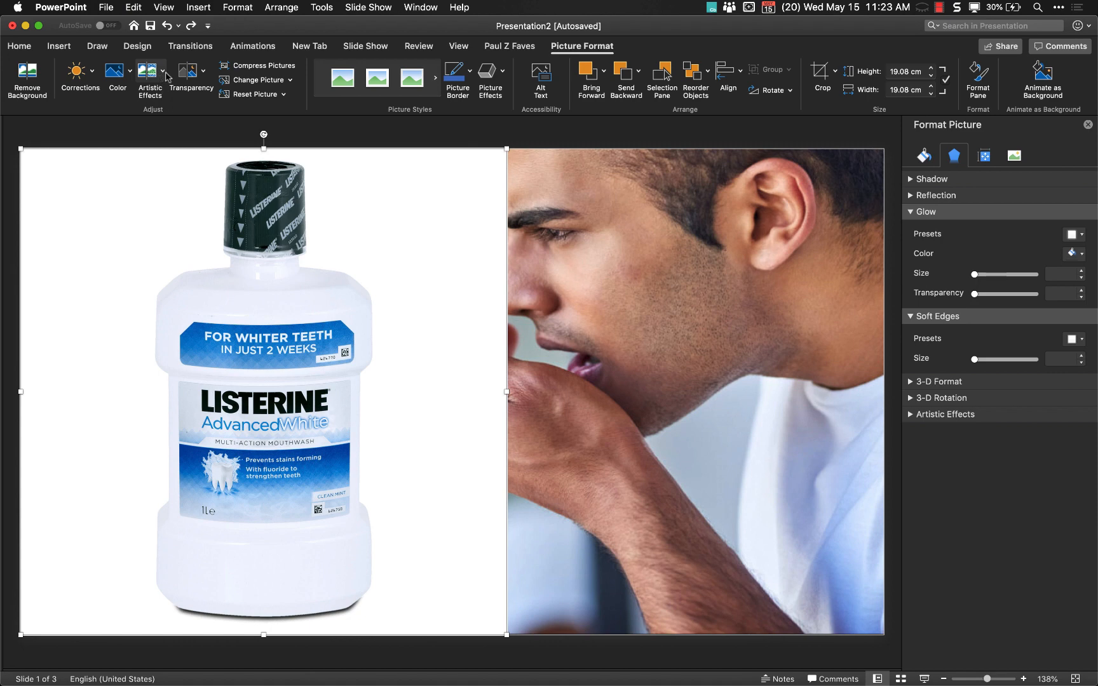
pyautogui.click(113, 77)
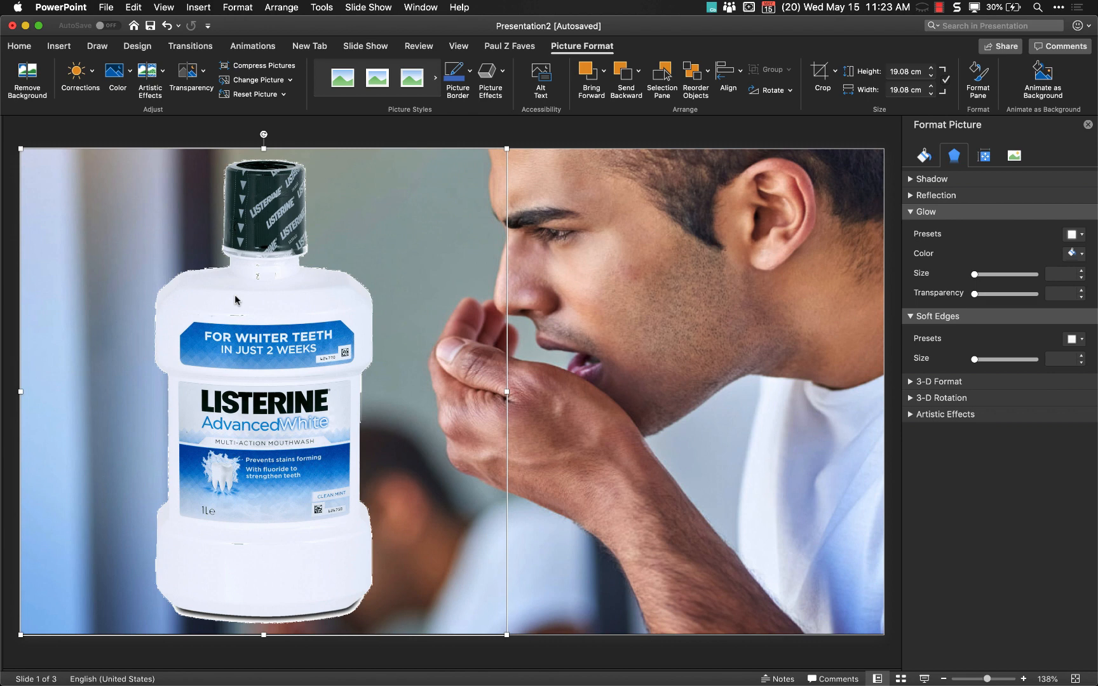
pyautogui.moveTo(692, 311)
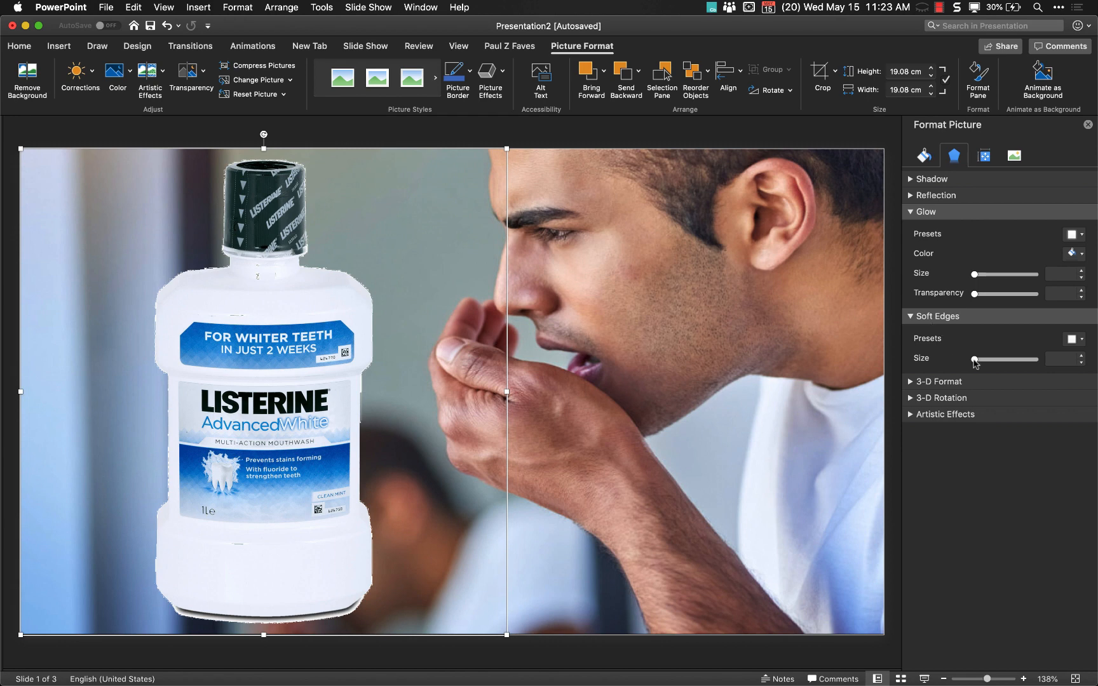
# - Adjust the Soft Edges size slider, trying the maximum, and settle on 5 pt
pyautogui.moveTo(971, 359); pyautogui.dragTo(978, 358)
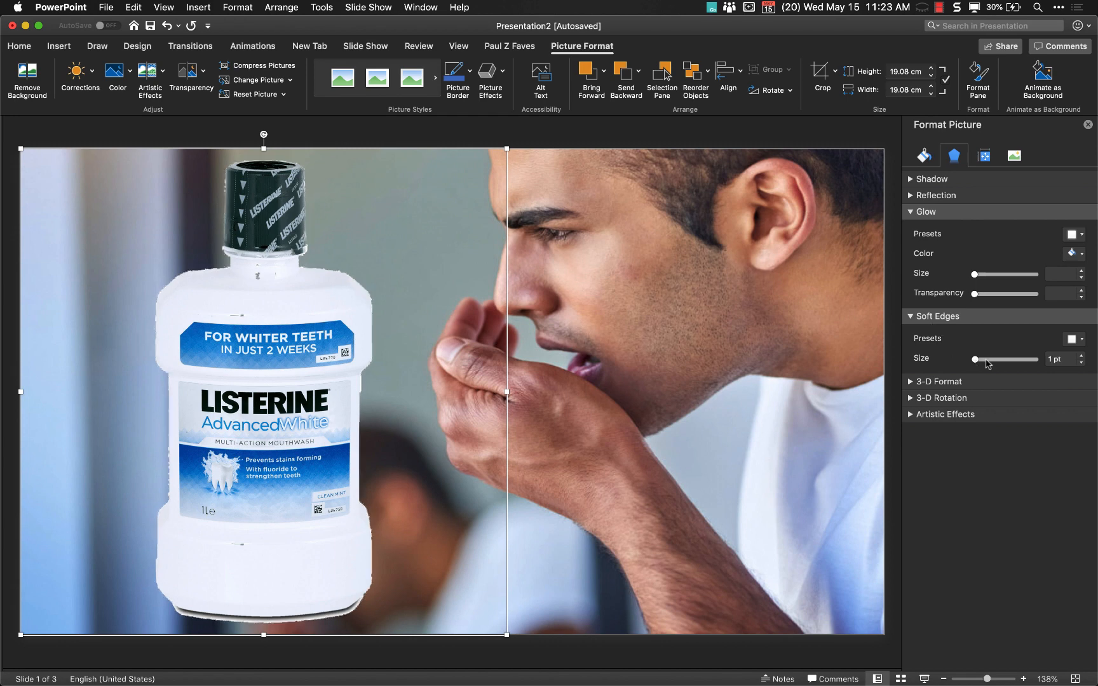
pyautogui.moveTo(976, 360); pyautogui.dragTo(1034, 359)
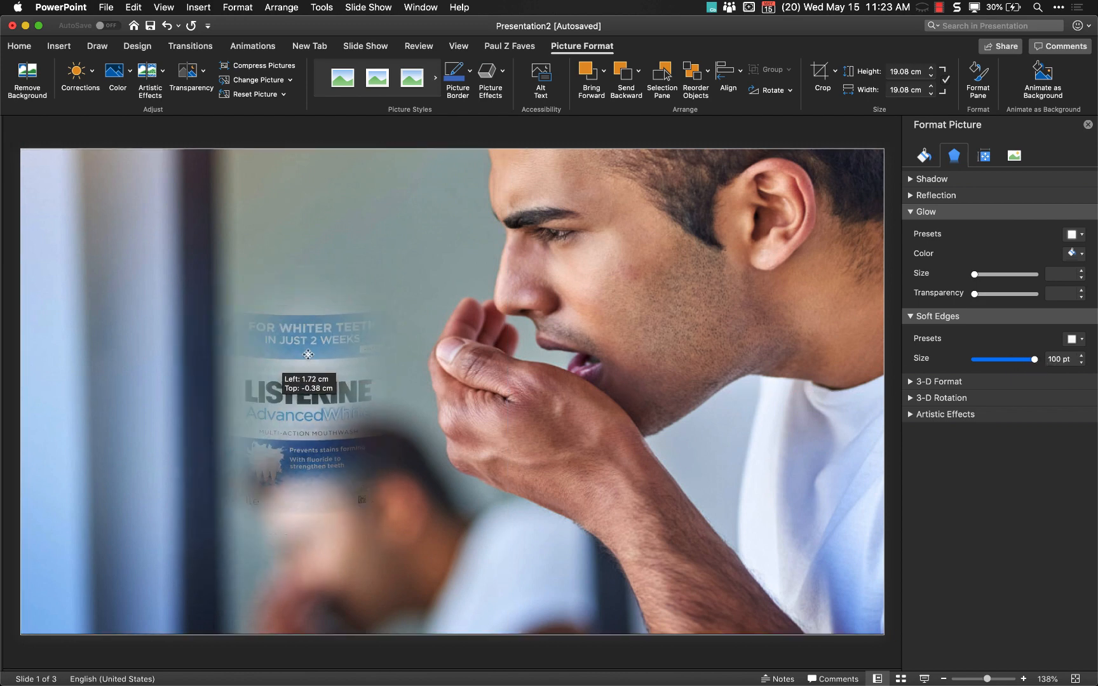
pyautogui.moveTo(307, 354); pyautogui.dragTo(306, 227)
pyautogui.write('4')
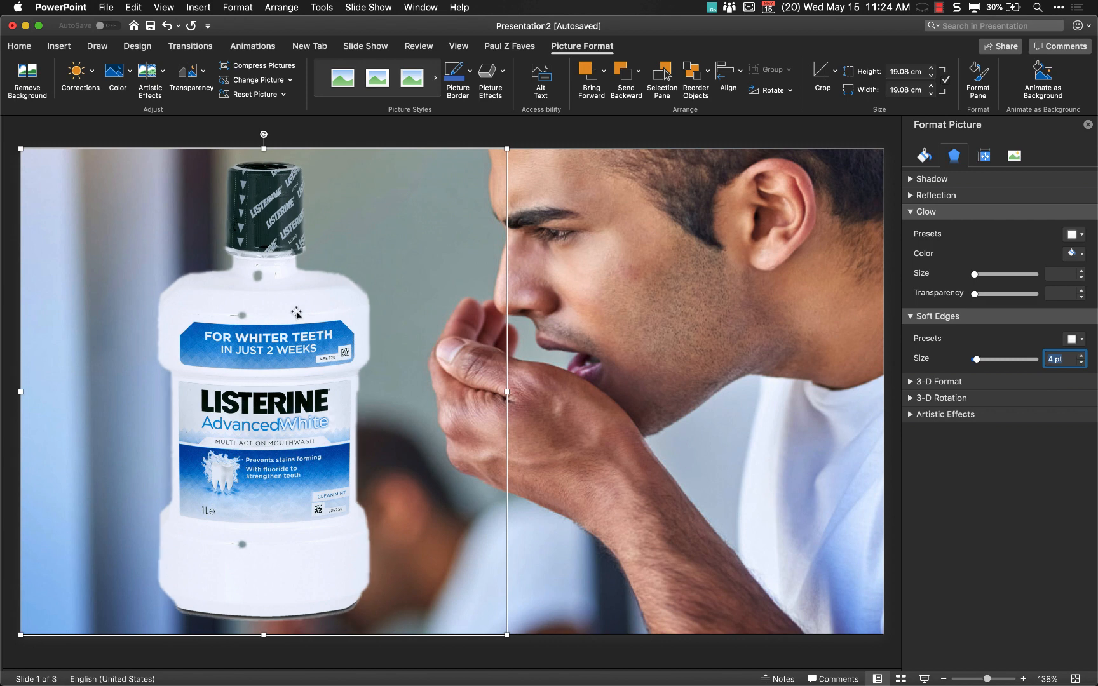
pyautogui.moveTo(229, 544)
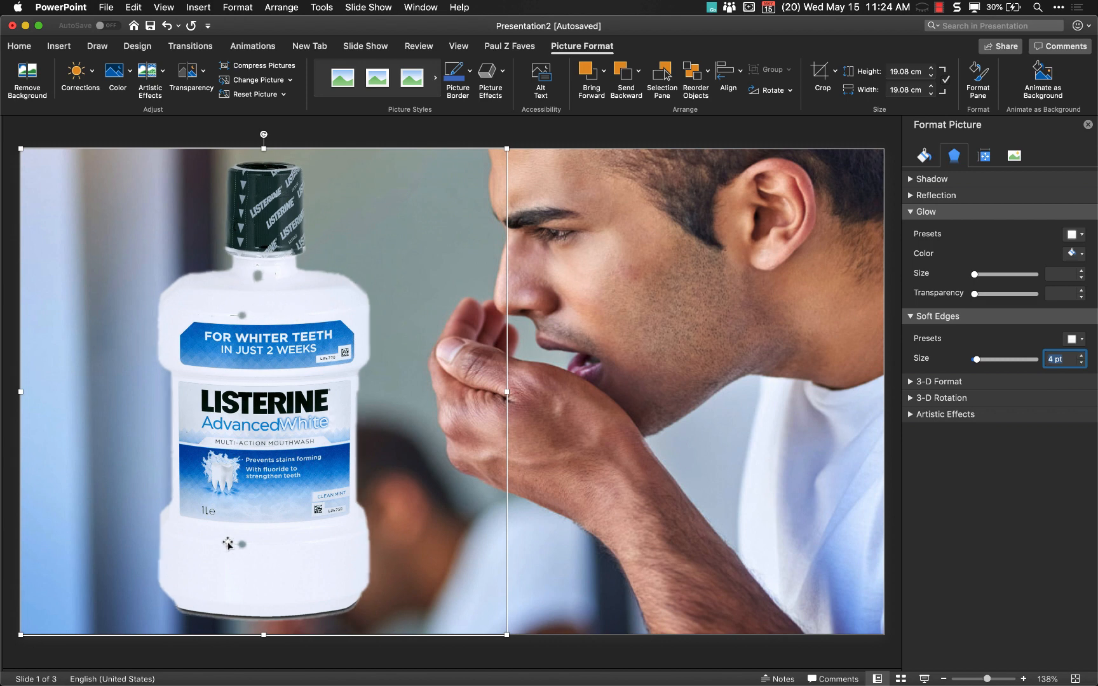
pyautogui.moveTo(691, 286)
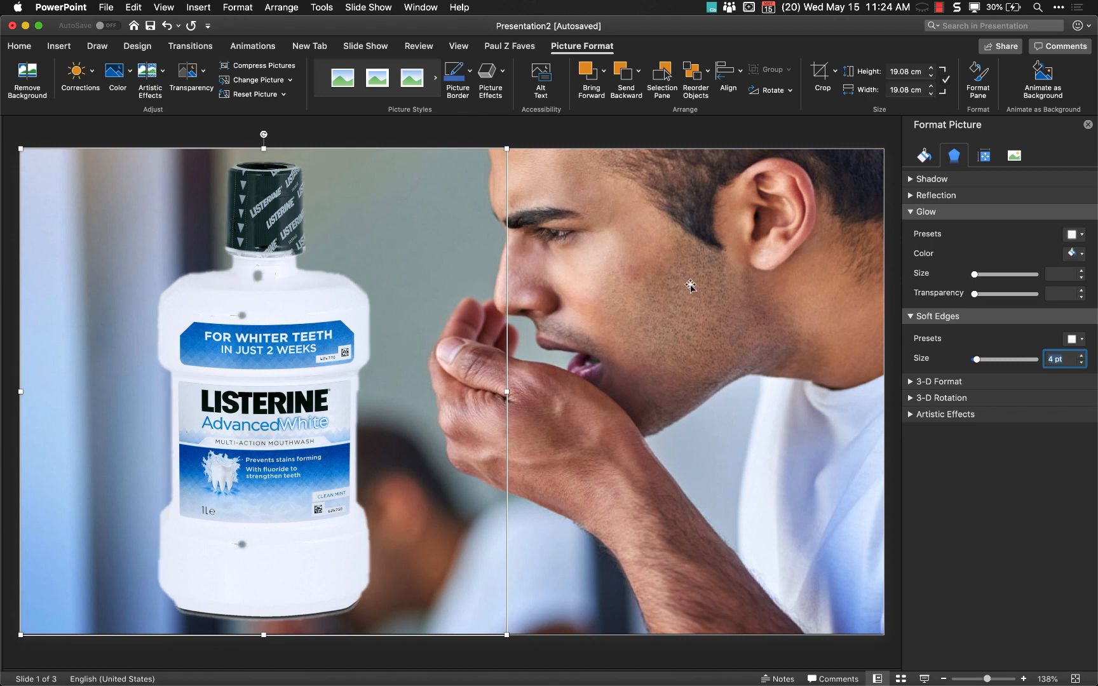
pyautogui.click(1083, 356)
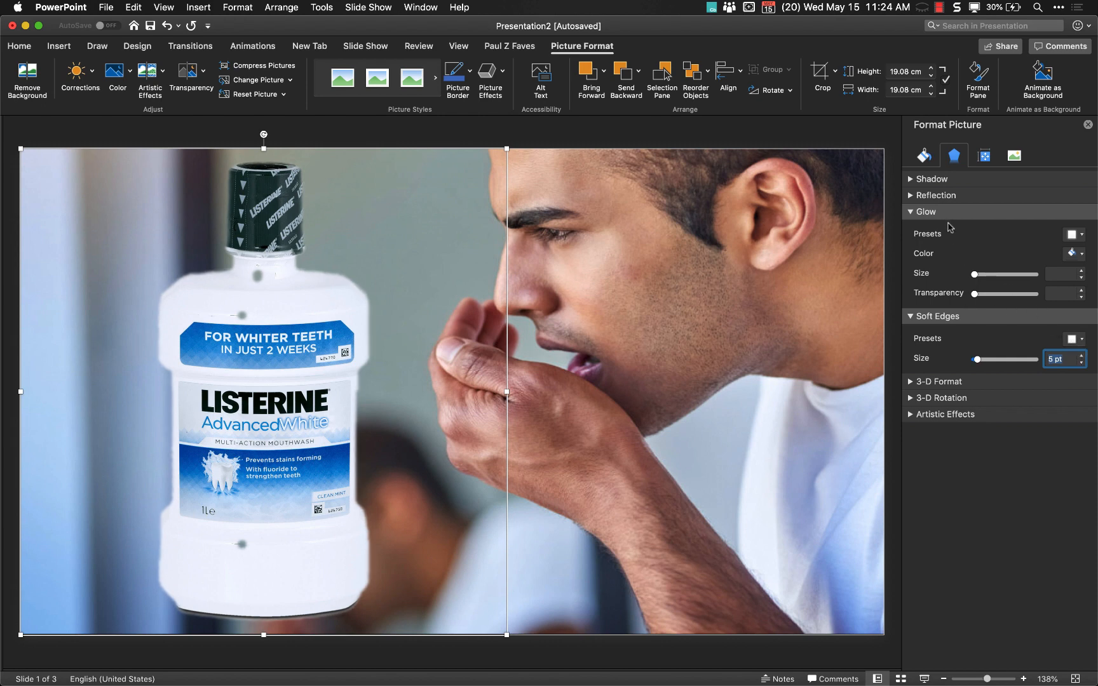
# - Give the bottle a white glow from the glow variation presets
pyautogui.click(1072, 253)
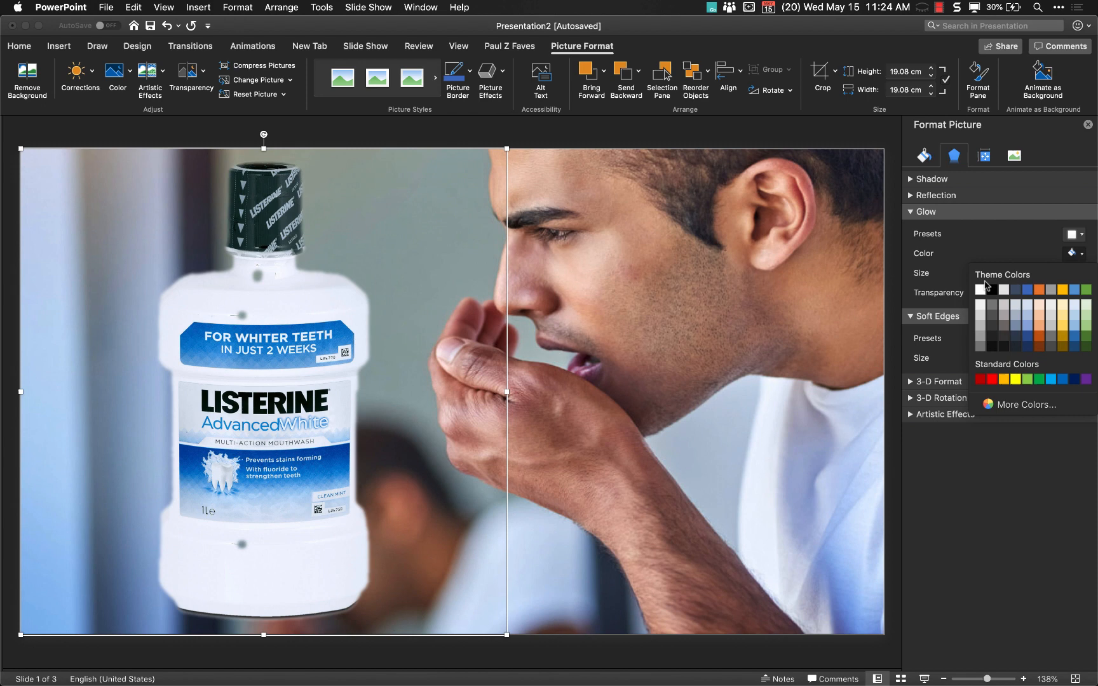
pyautogui.click(987, 290)
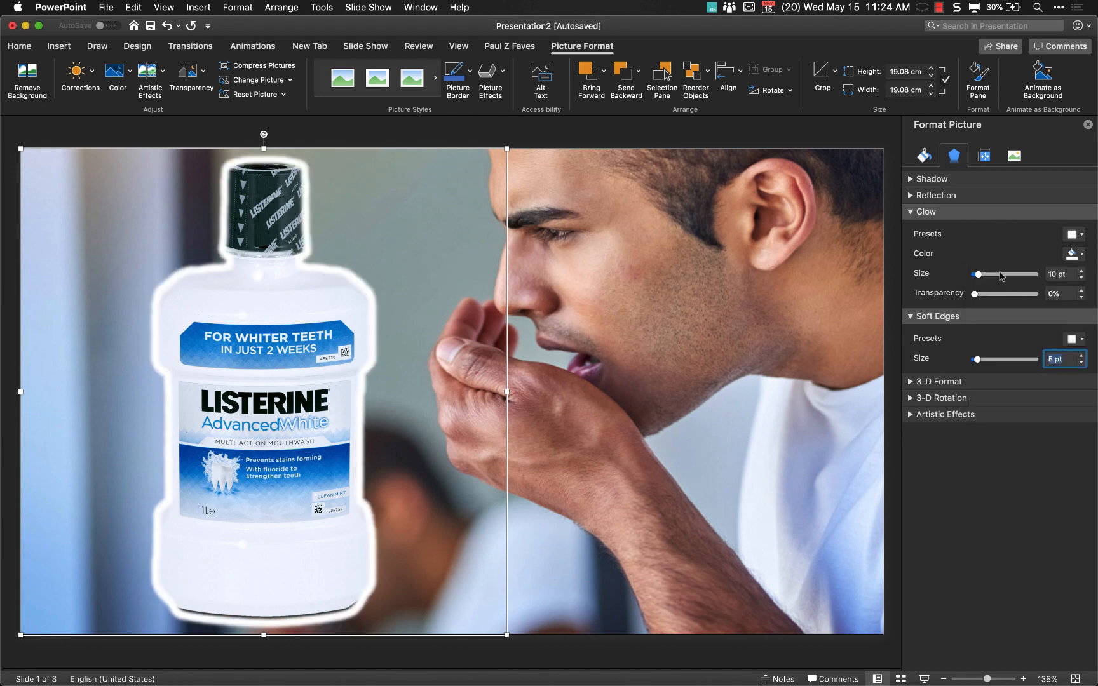
pyautogui.click(1074, 253)
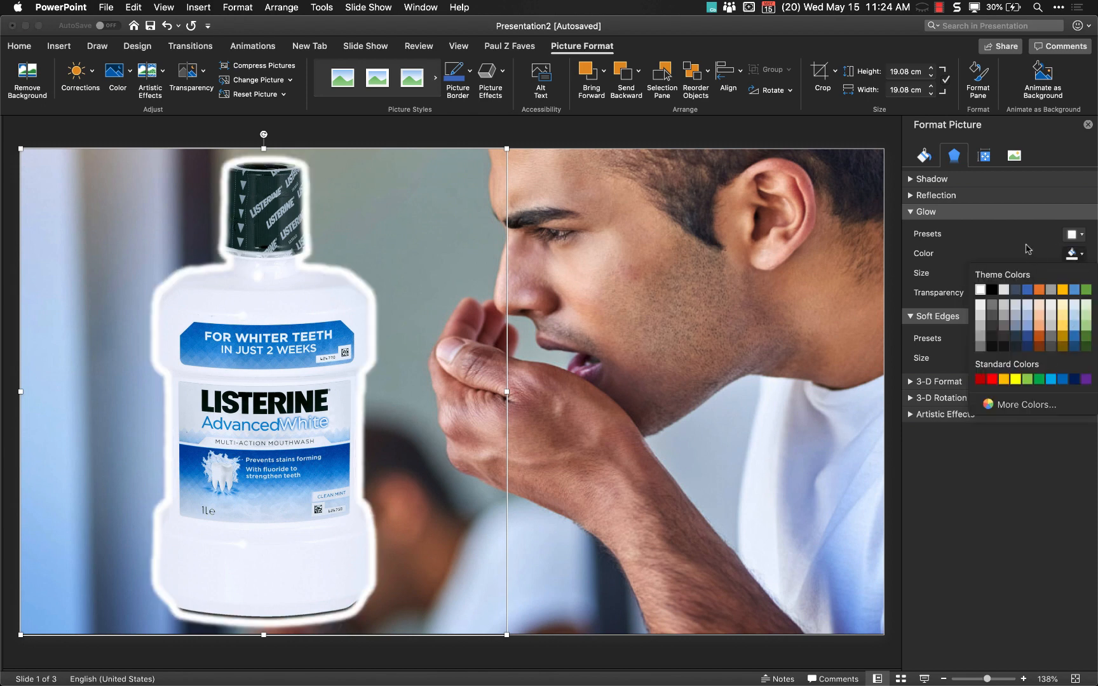
pyautogui.click(1072, 234)
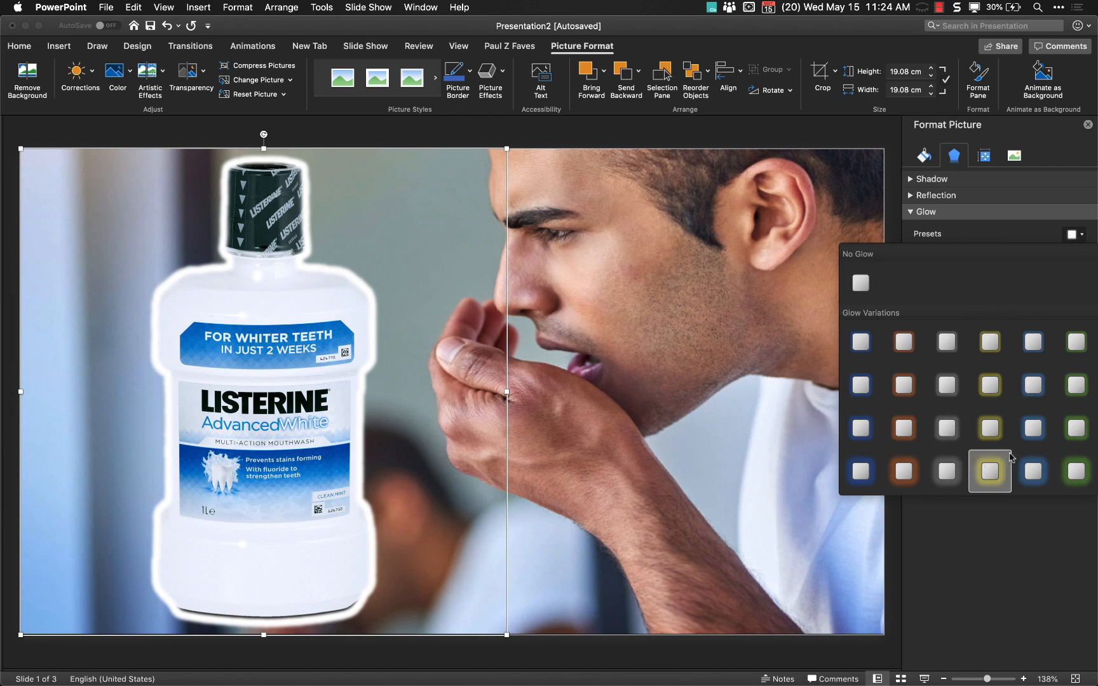
pyautogui.click(991, 470)
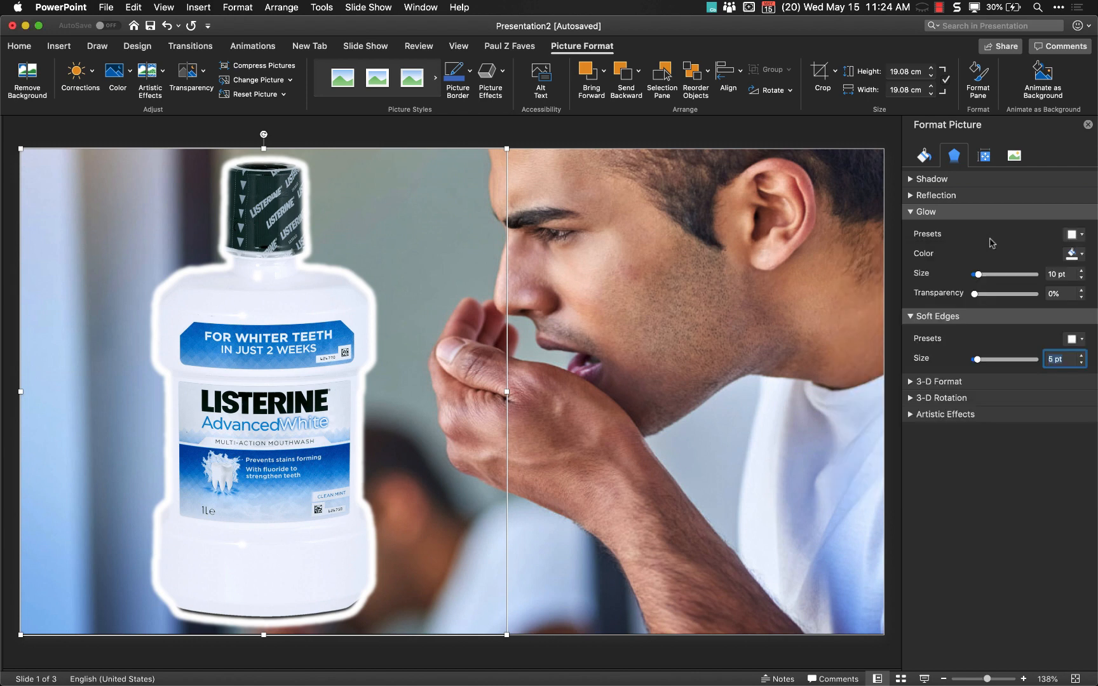
pyautogui.moveTo(979, 273)
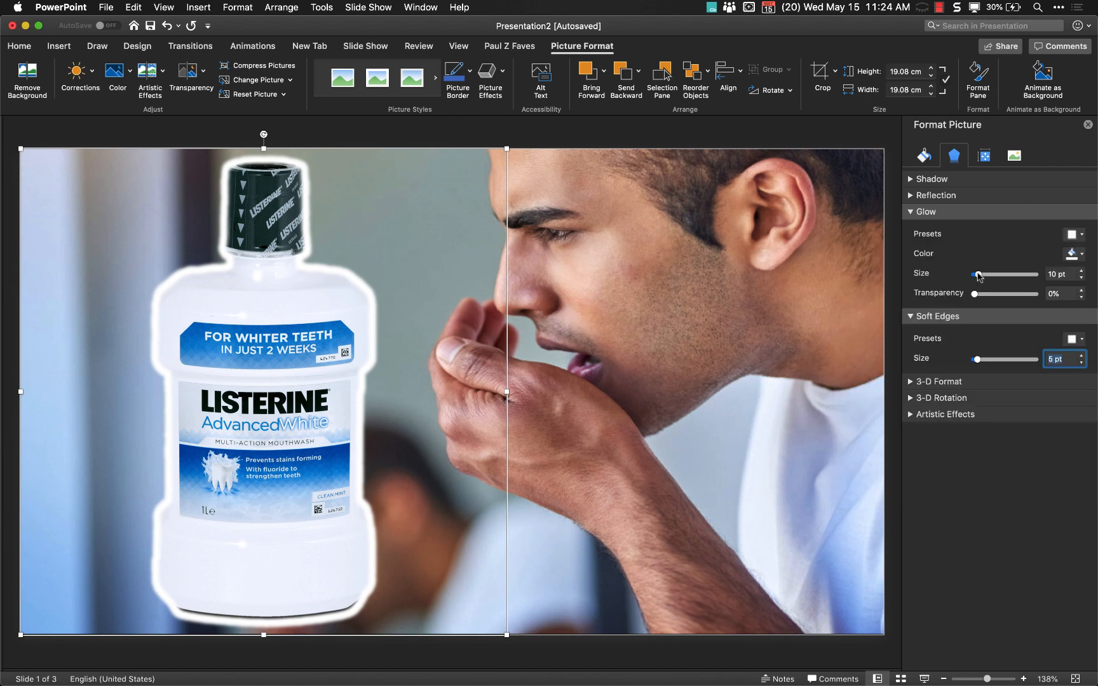
# - Widen the glow to about 150 pt and raise its transparency to about 72%
pyautogui.moveTo(979, 275); pyautogui.dragTo(1062, 275)
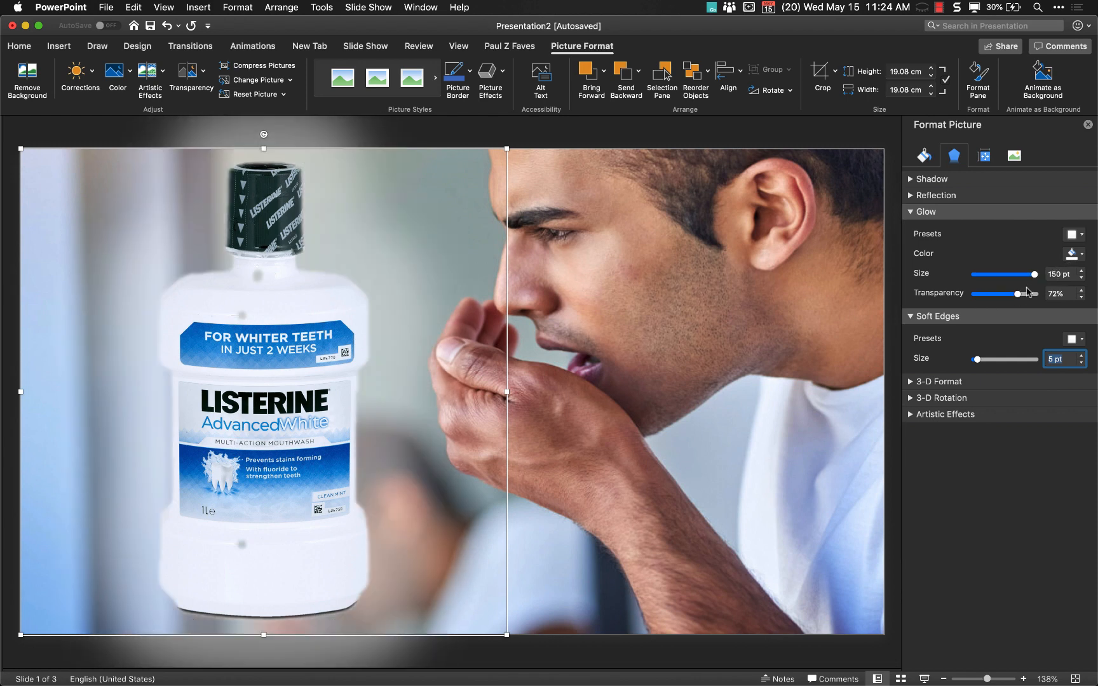
pyautogui.moveTo(1019, 294); pyautogui.dragTo(975, 293)
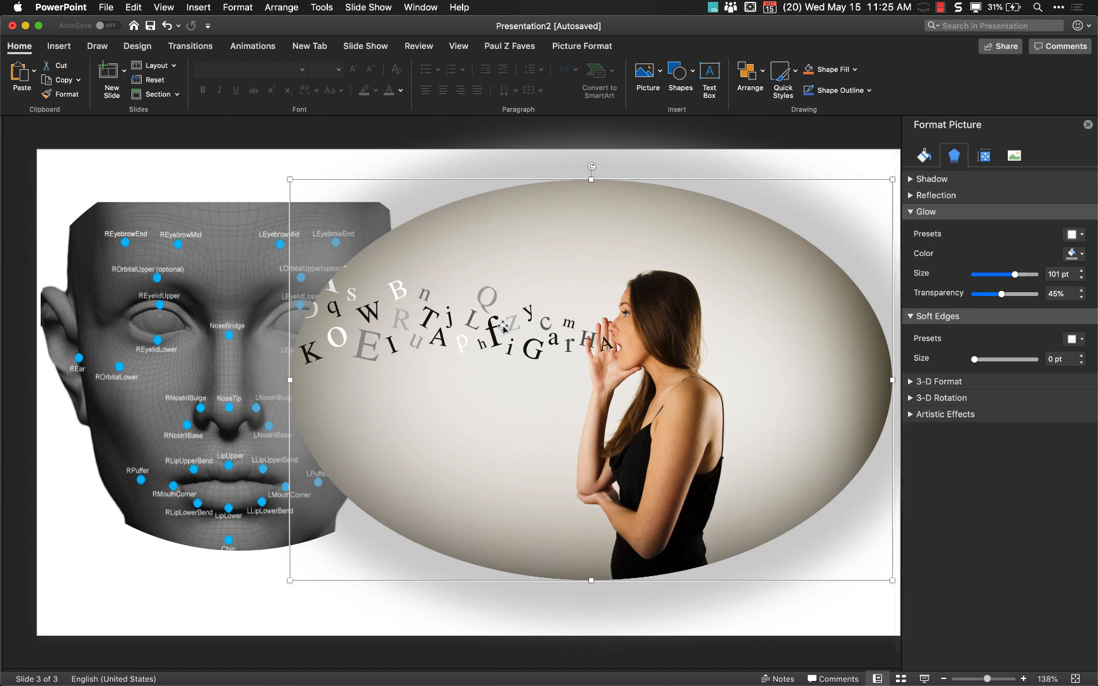
# - Hide Picture 4 in the Selection Pane and recolor the face mesh picture with Washout
pyautogui.click(510, 46)
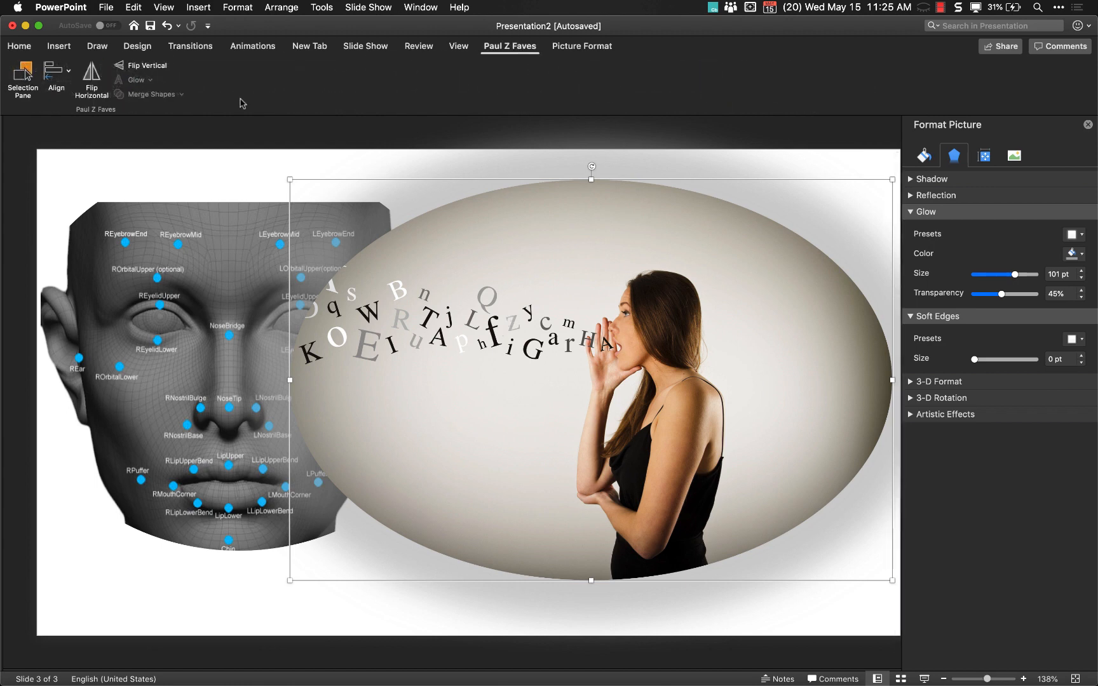
pyautogui.click(23, 78)
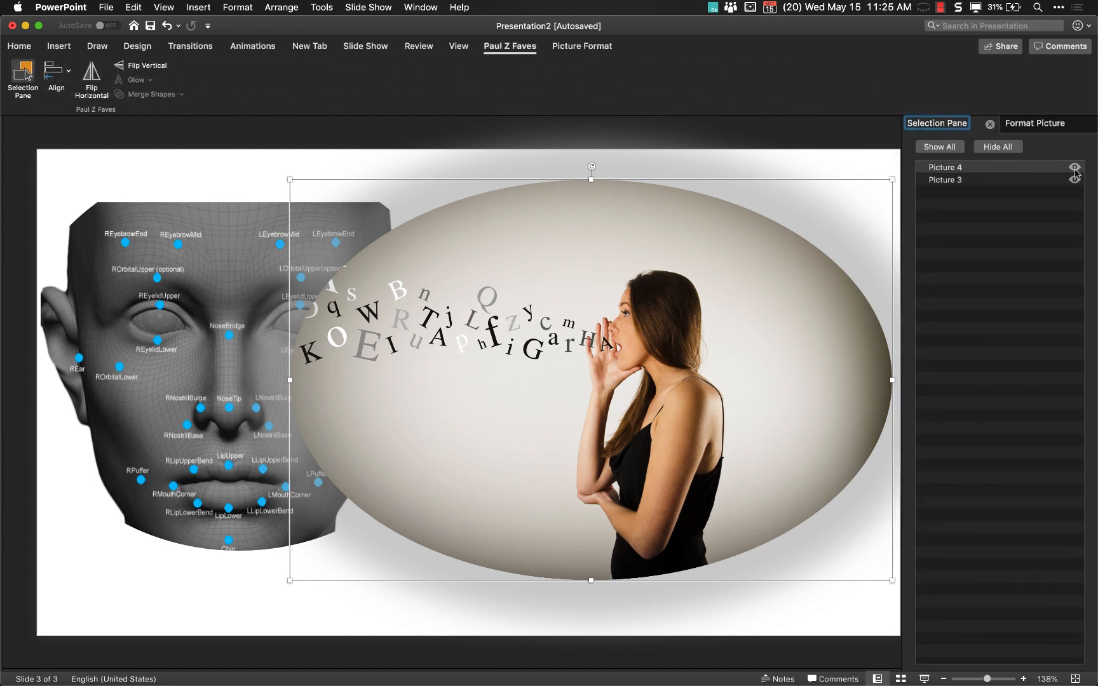
pyautogui.click(1076, 168)
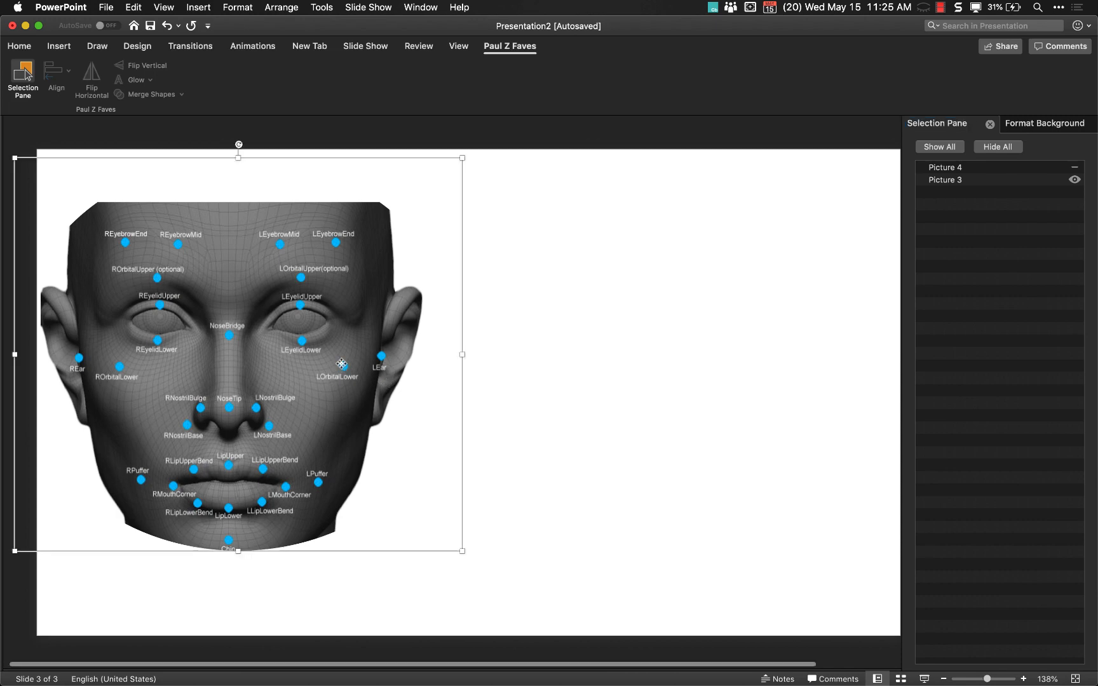
pyautogui.click(581, 46)
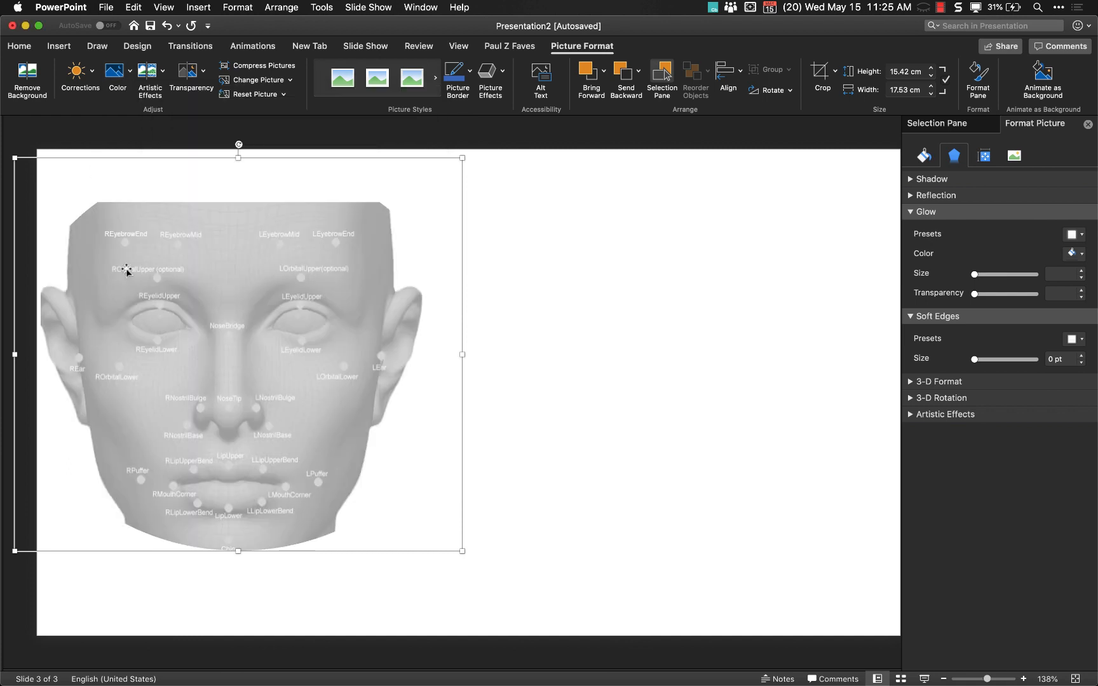
pyautogui.moveTo(1072, 287)
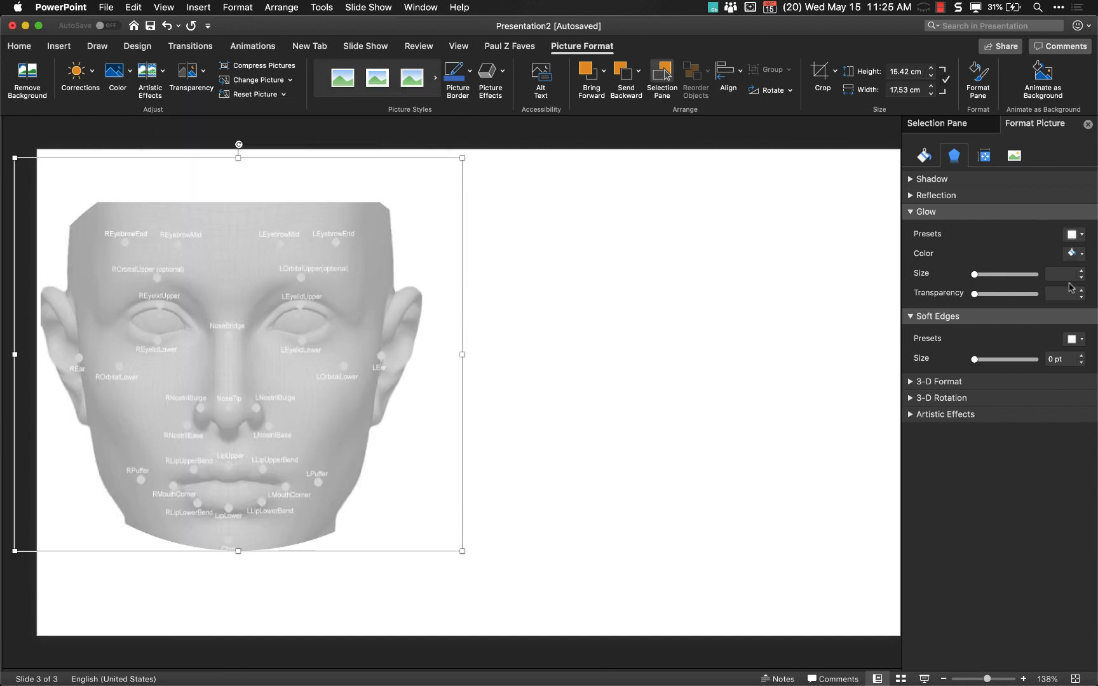
# - Add a soft glow preset to the face picture and enlarge its size
pyautogui.click(1074, 233)
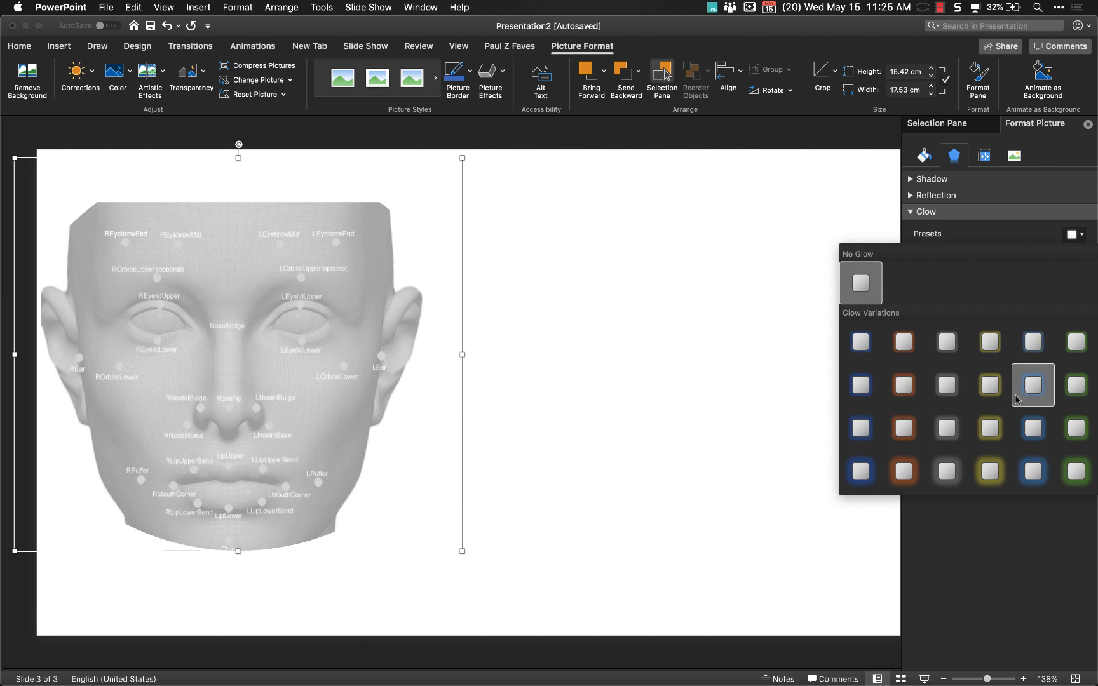
pyautogui.click(1031, 385)
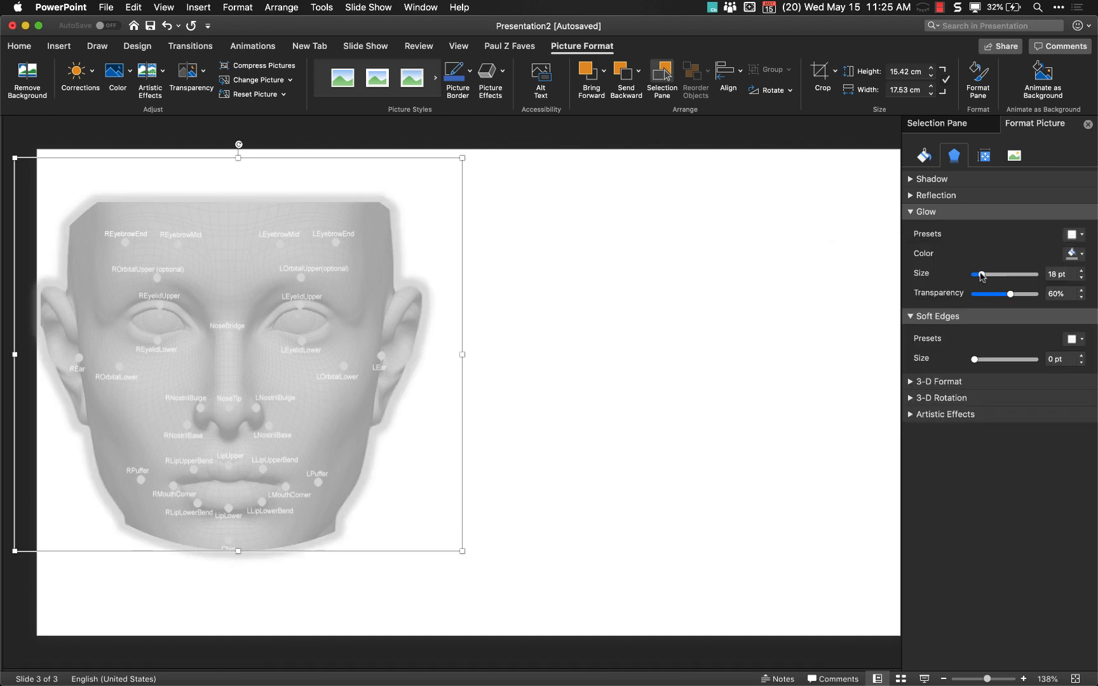
pyautogui.moveTo(980, 274); pyautogui.dragTo(1033, 274)
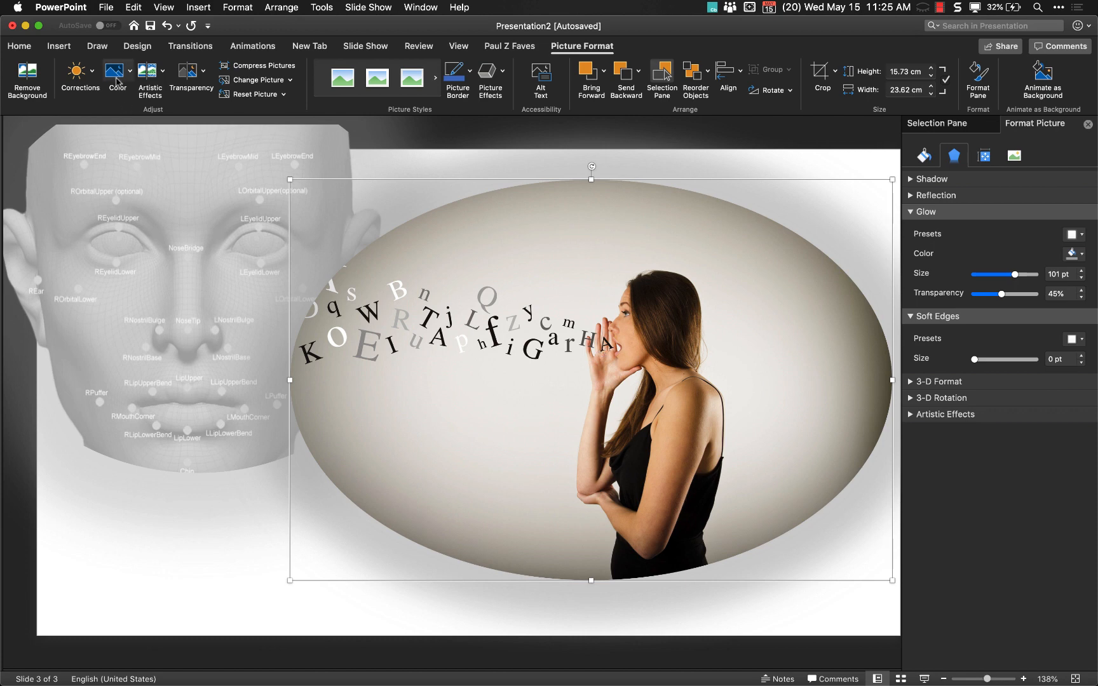
# - Recolor the woman-in-oval photo with Washout and drag its Soft Edges size up to feather it heavily
pyautogui.click(116, 78)
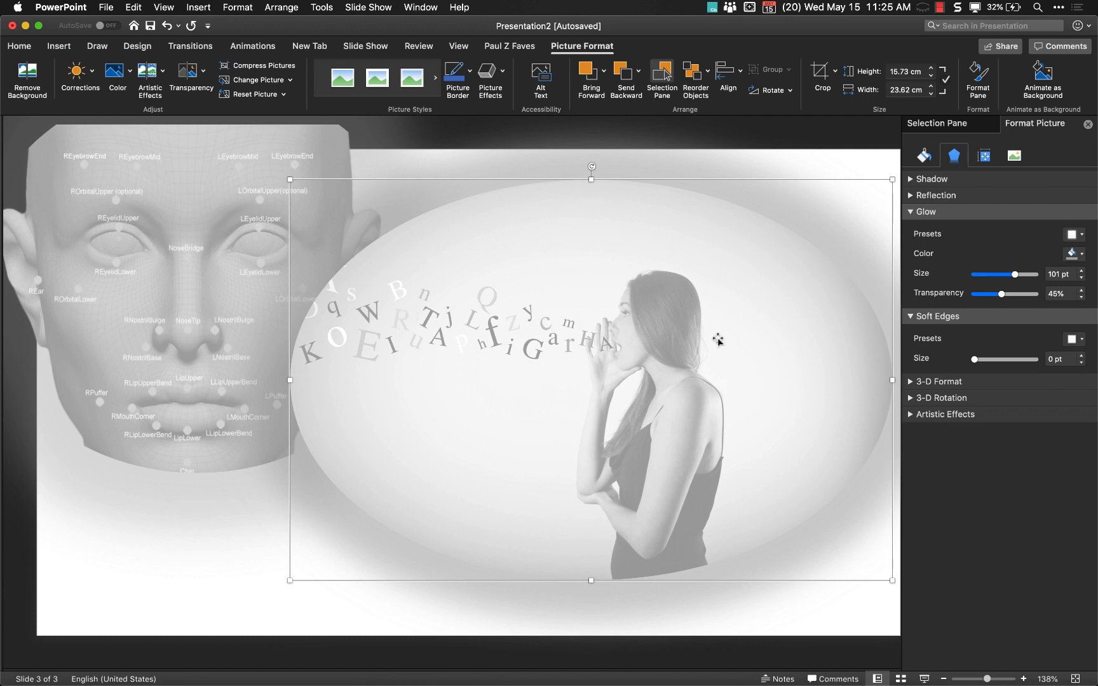
pyautogui.moveTo(973, 359)
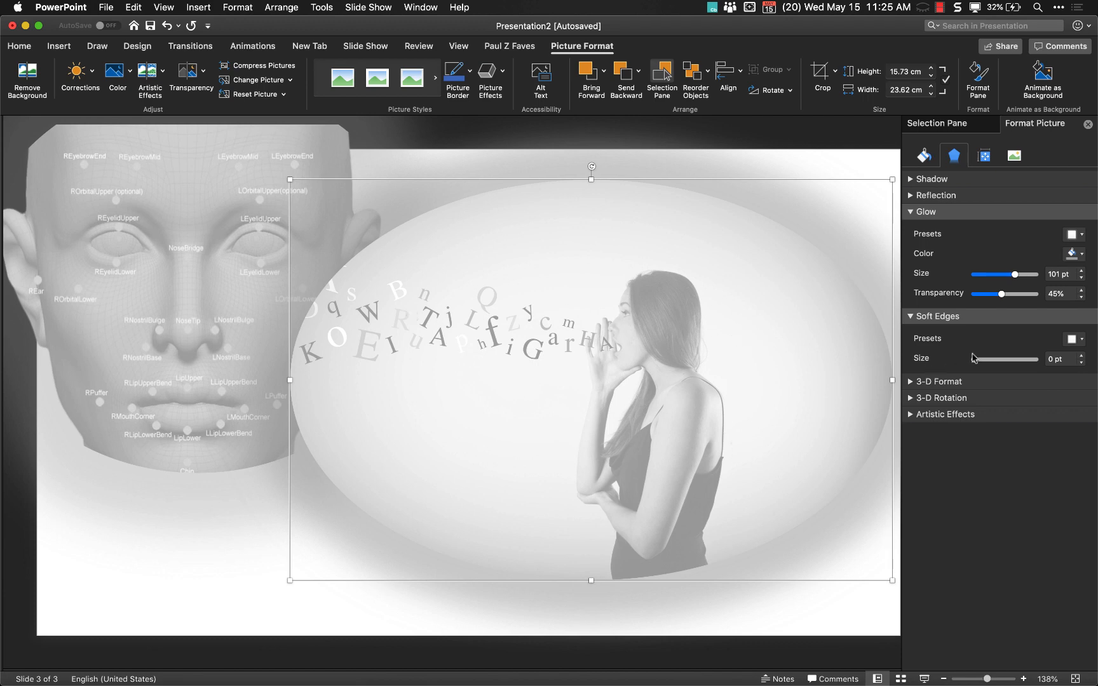
pyautogui.moveTo(986, 359); pyautogui.dragTo(1010, 359)
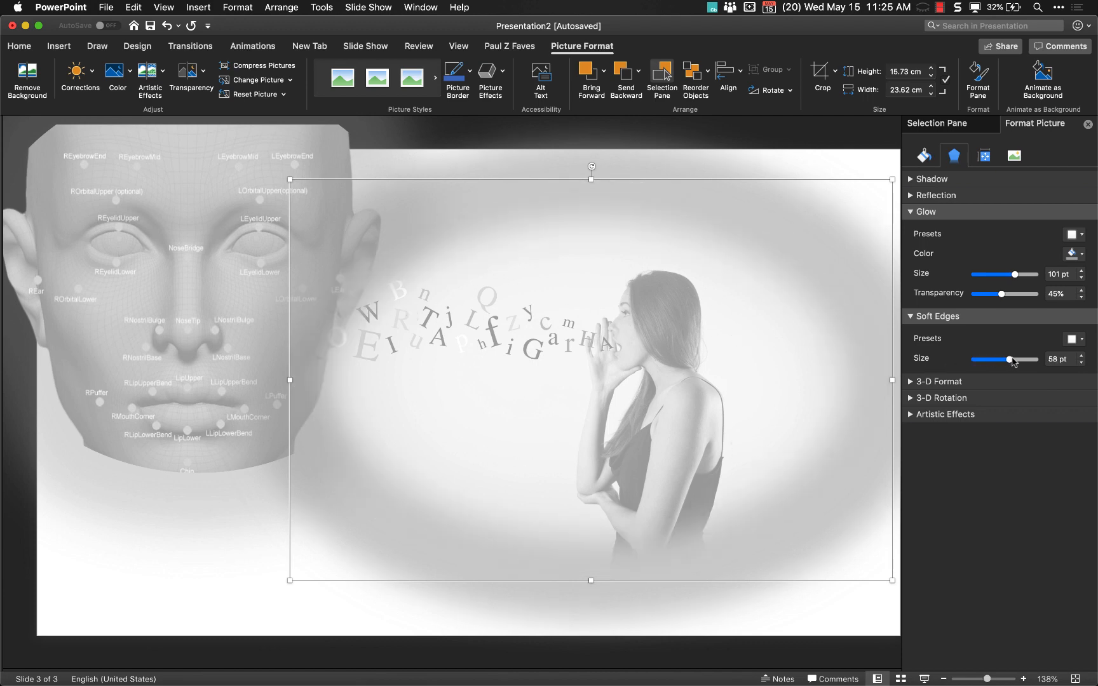
pyautogui.moveTo(1008, 359); pyautogui.dragTo(1022, 360)
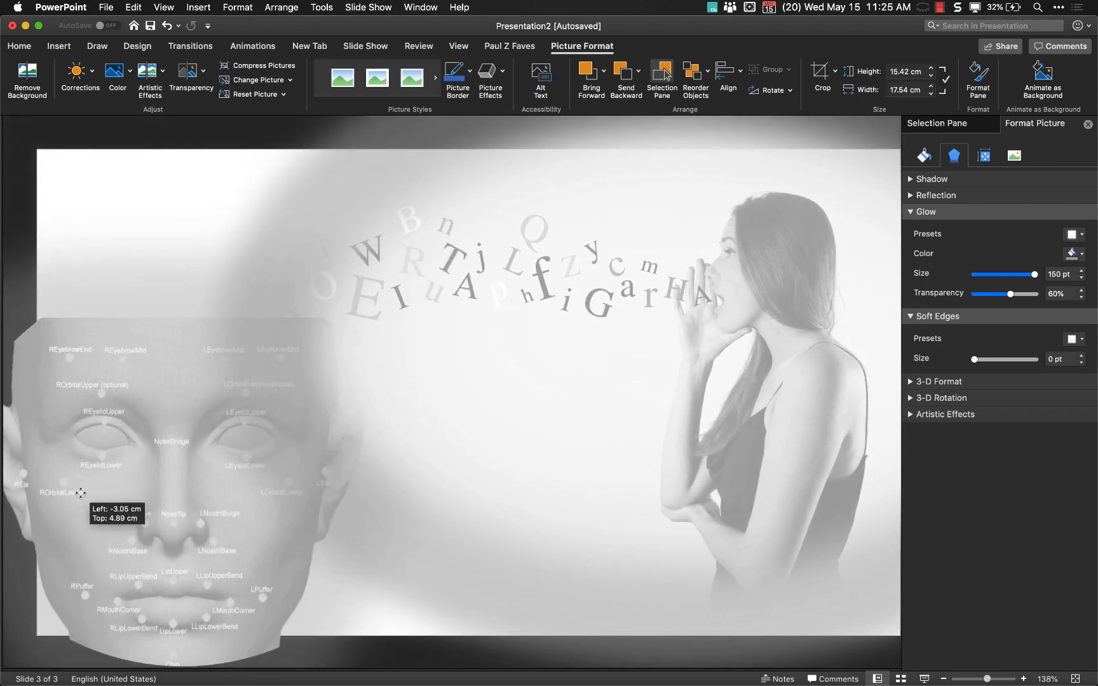
# - Move the face picture to the lower left, enlarge it by a corner handle, and revisit its glow options
pyautogui.moveTo(80, 492); pyautogui.dragTo(357, 315)
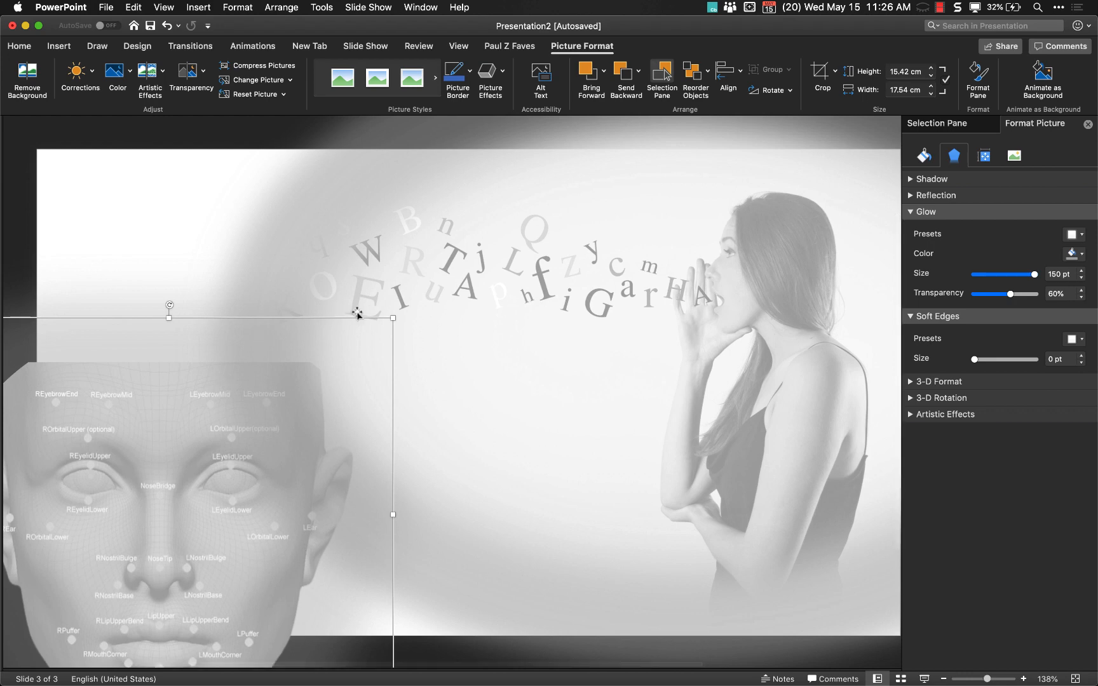
pyautogui.moveTo(393, 317); pyautogui.dragTo(423, 287)
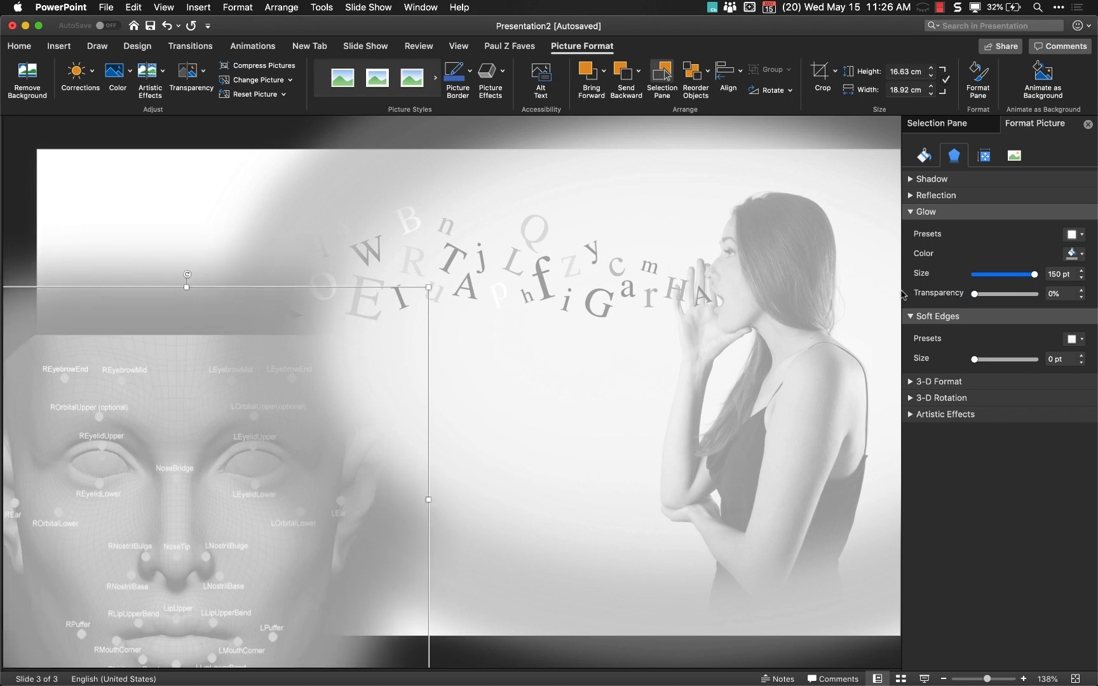
pyautogui.click(1074, 253)
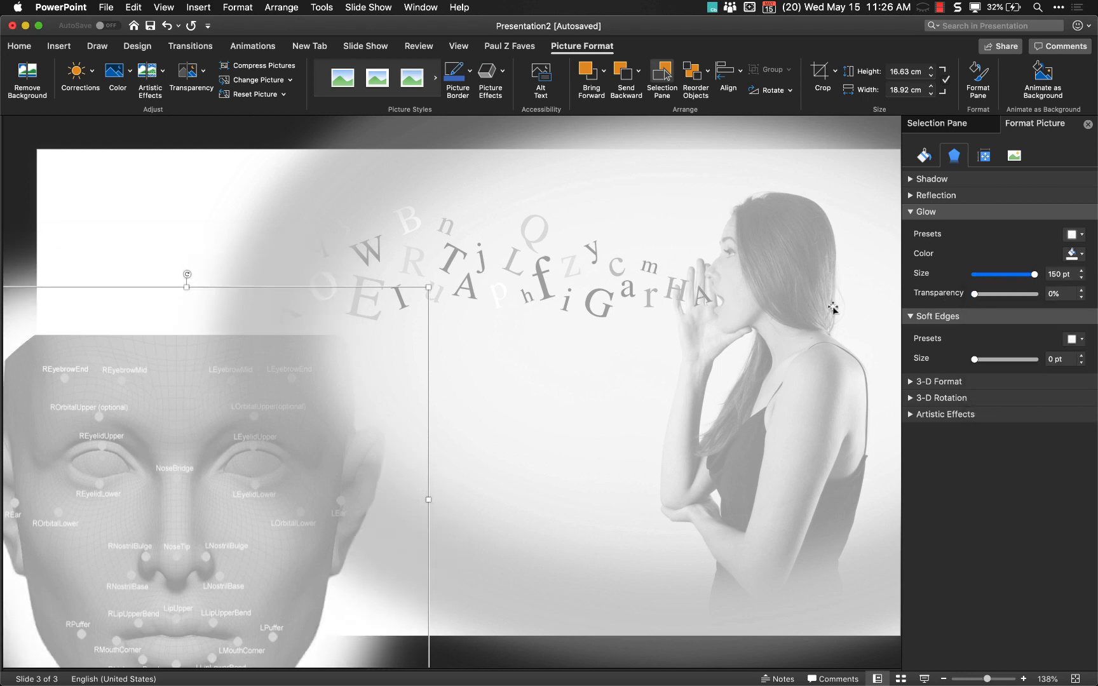
pyautogui.moveTo(877, 258)
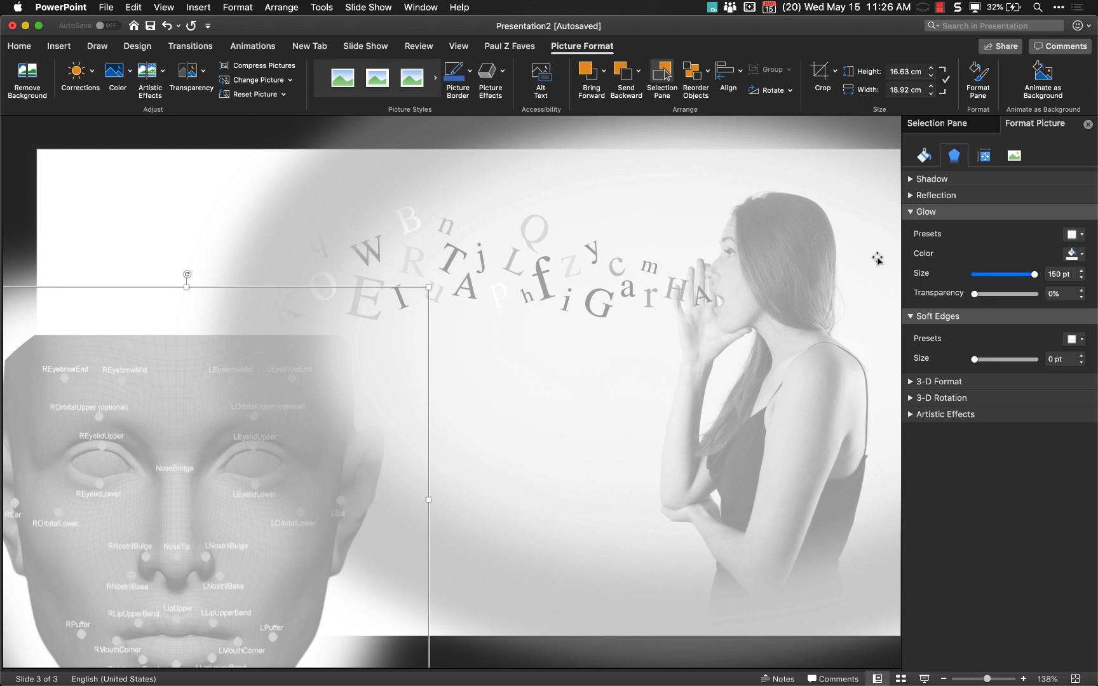
pyautogui.moveTo(800, 599)
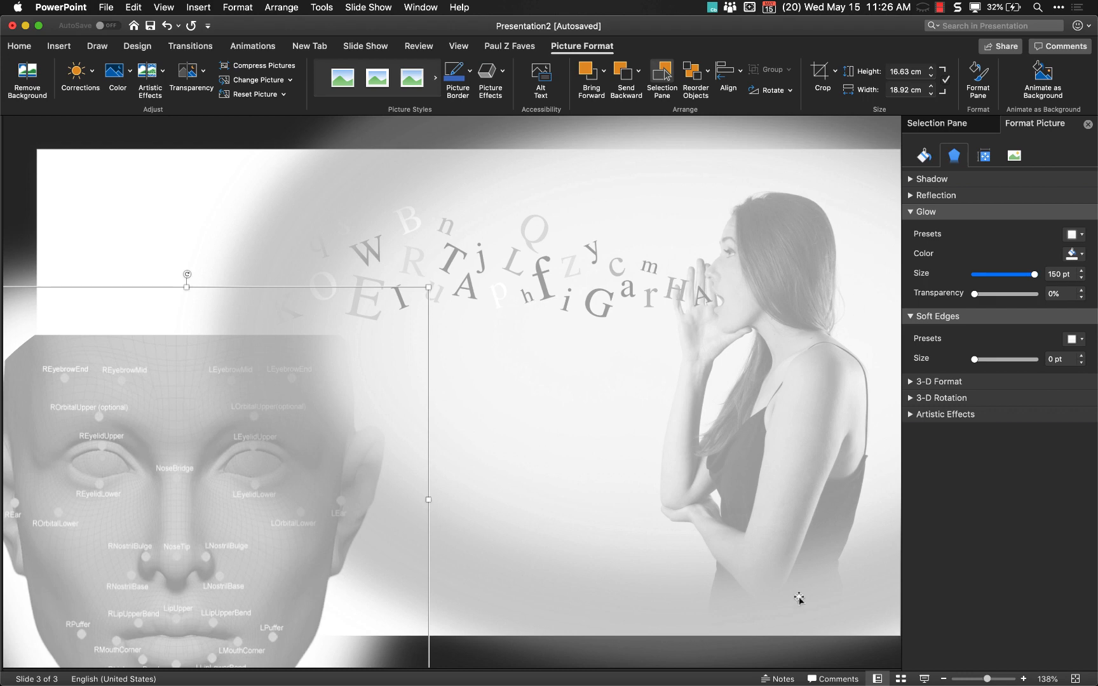